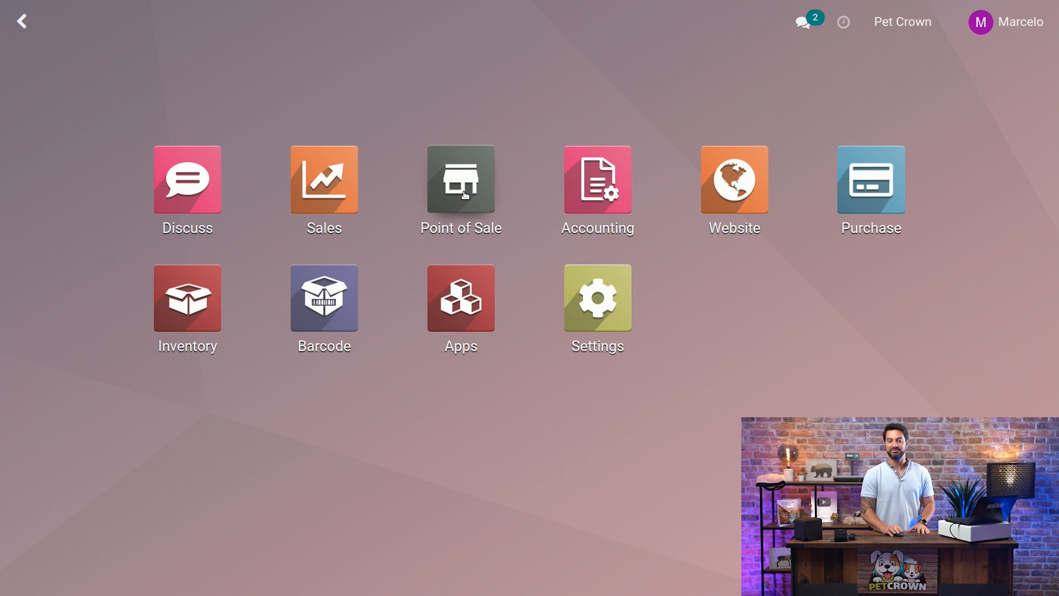
- Go from the Point of Sale app into its Configuration > Settings page
left_click(461, 185)
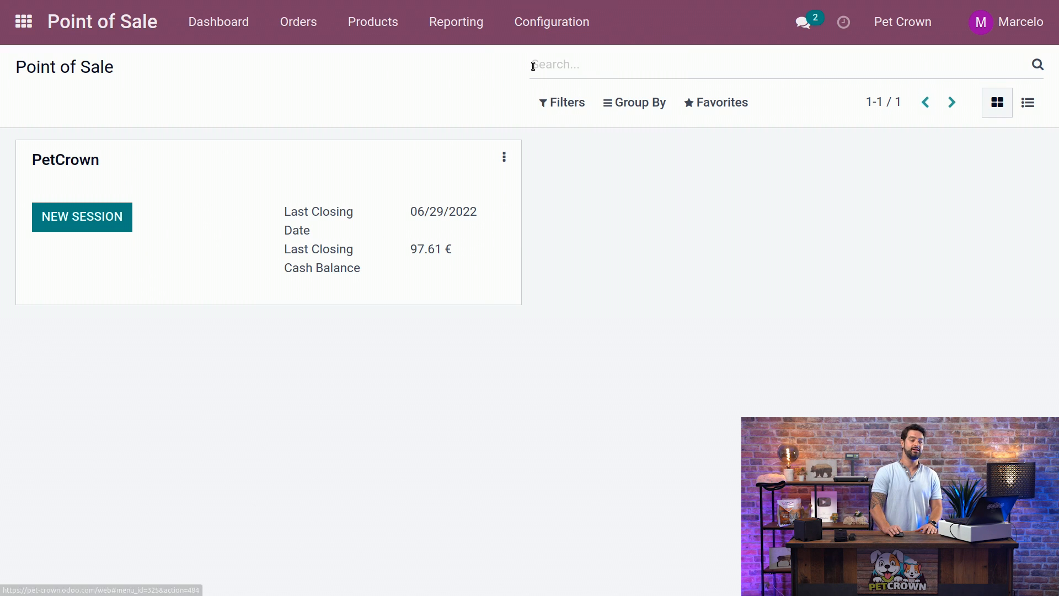
left_click(552, 21)
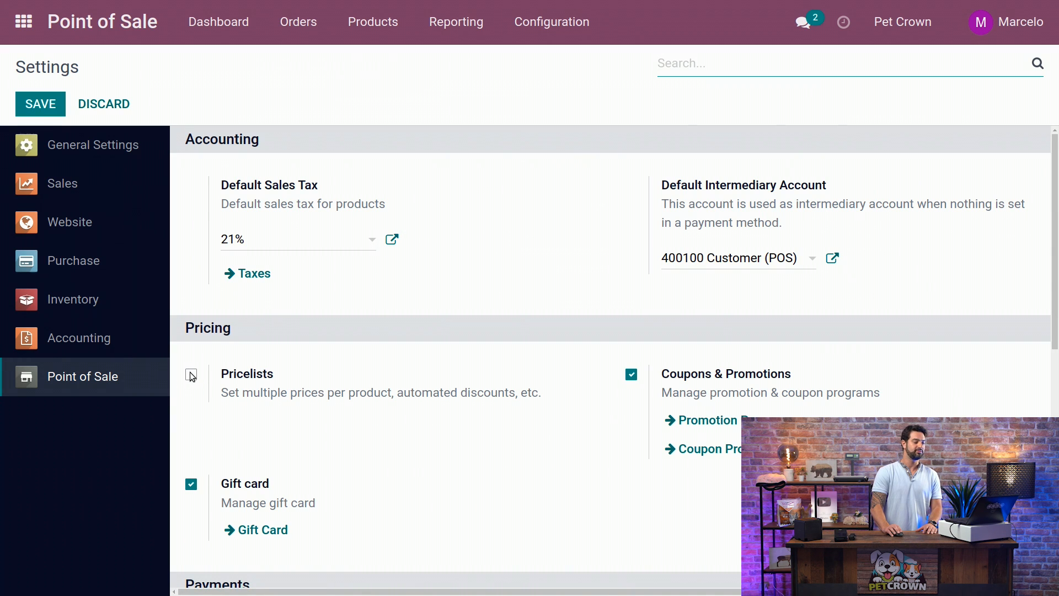
- Enable Pricelists with advanced price rules, save, and go to the Pricelists list
left_click(191, 375)
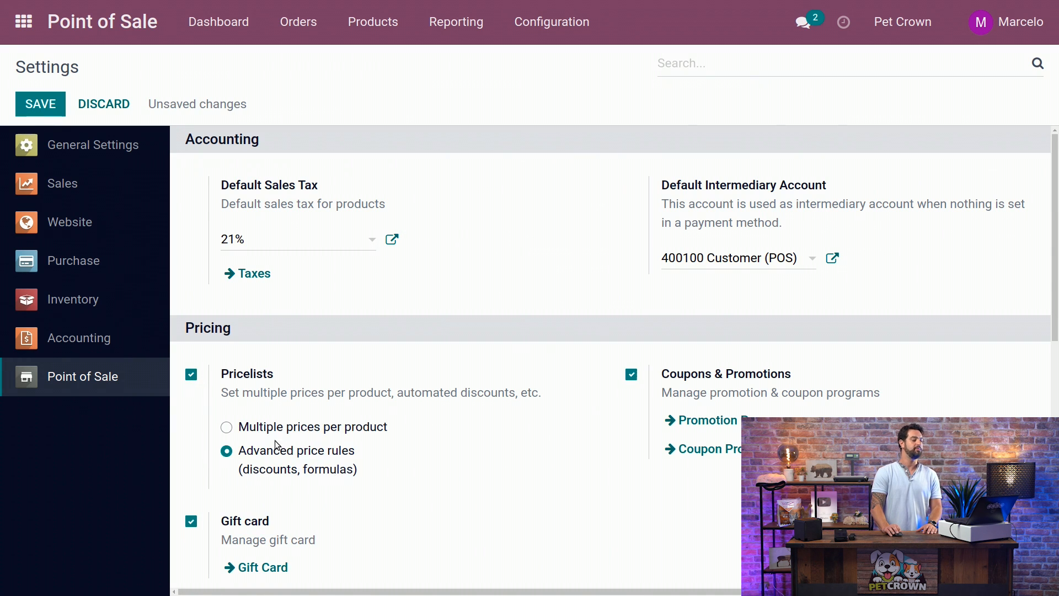
mouse_move(283, 489)
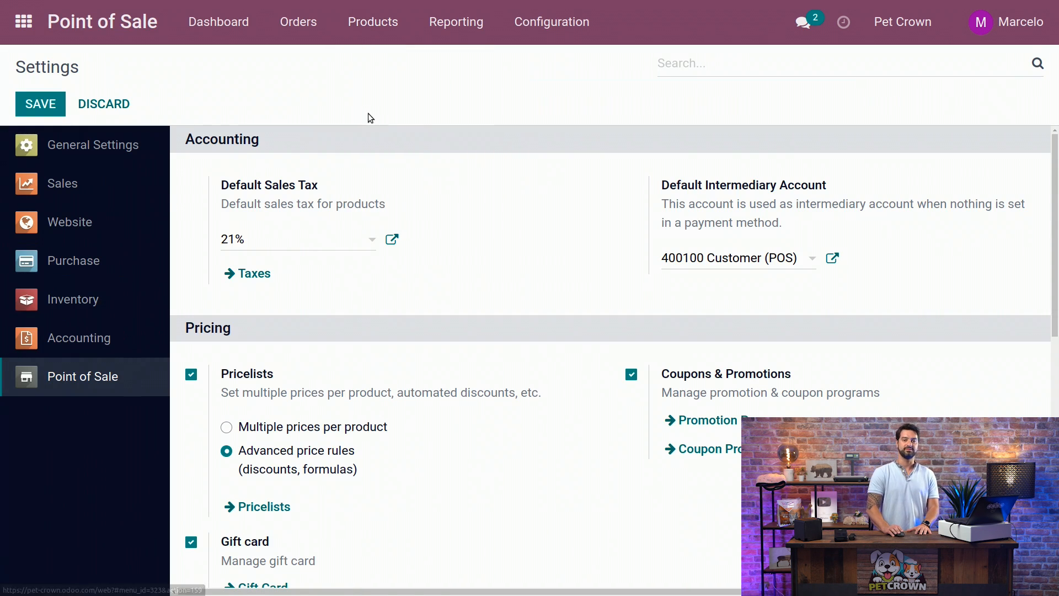
left_click(263, 507)
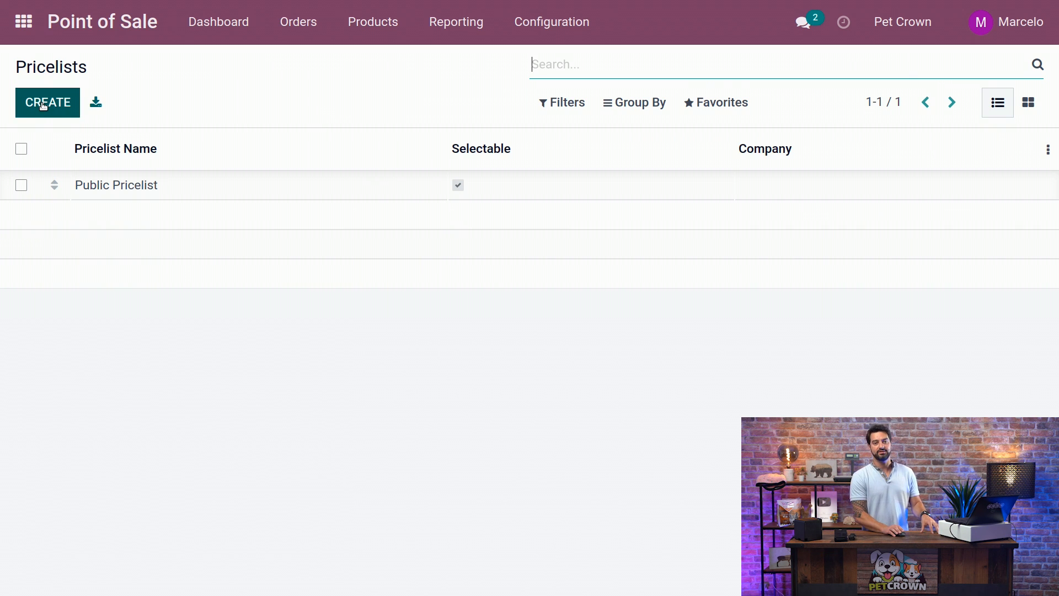
- Create a pricelist named 'Favorite customers' for Pet Crown and add its first rule line
left_click(48, 102)
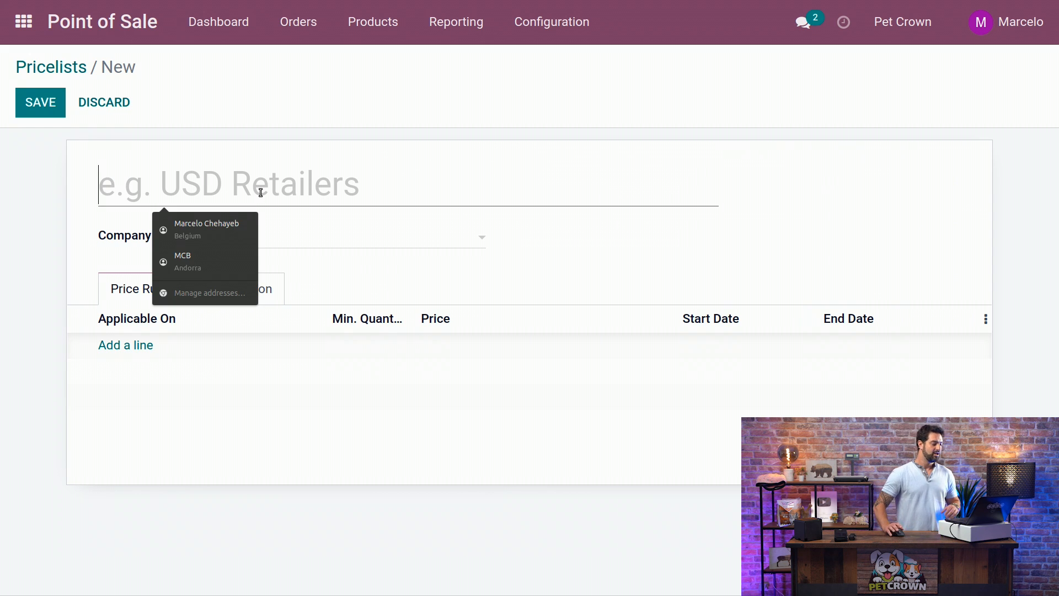
type("Favorite customers")
left_click(364, 236)
type("Pet Crown")
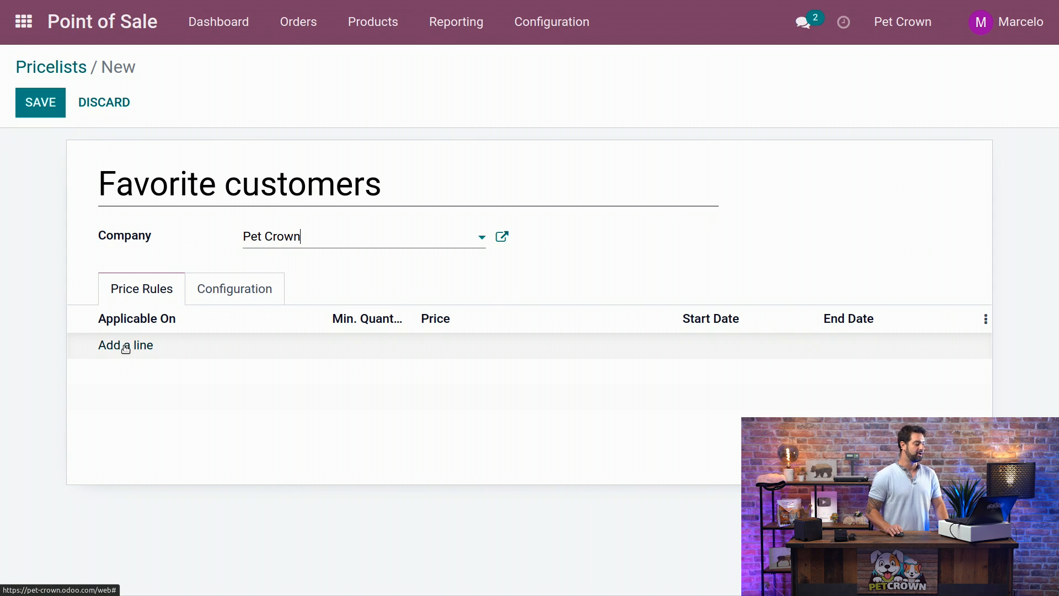
left_click(126, 344)
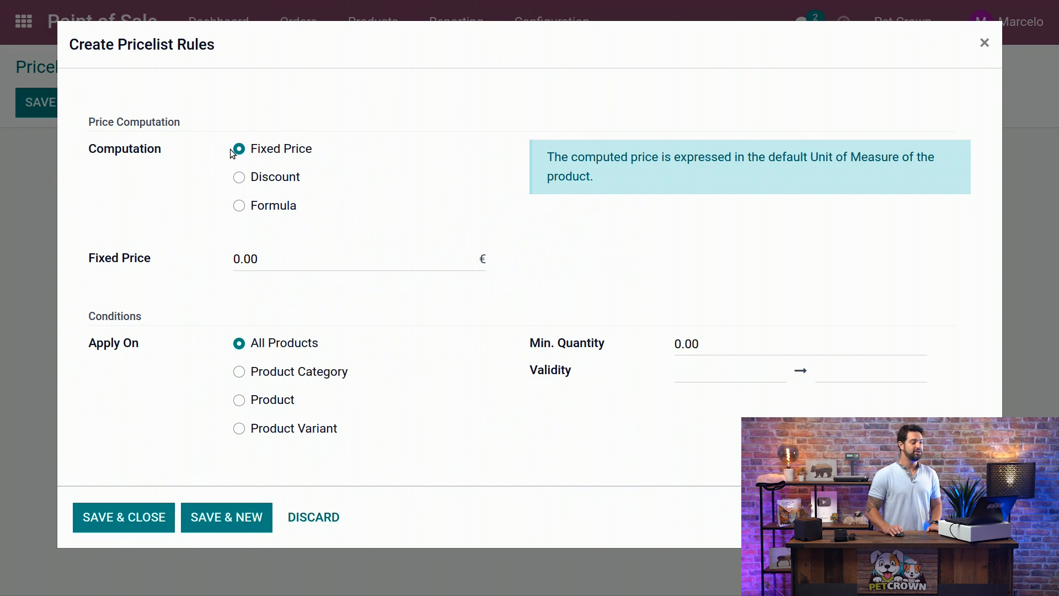
mouse_move(219, 166)
type("5")
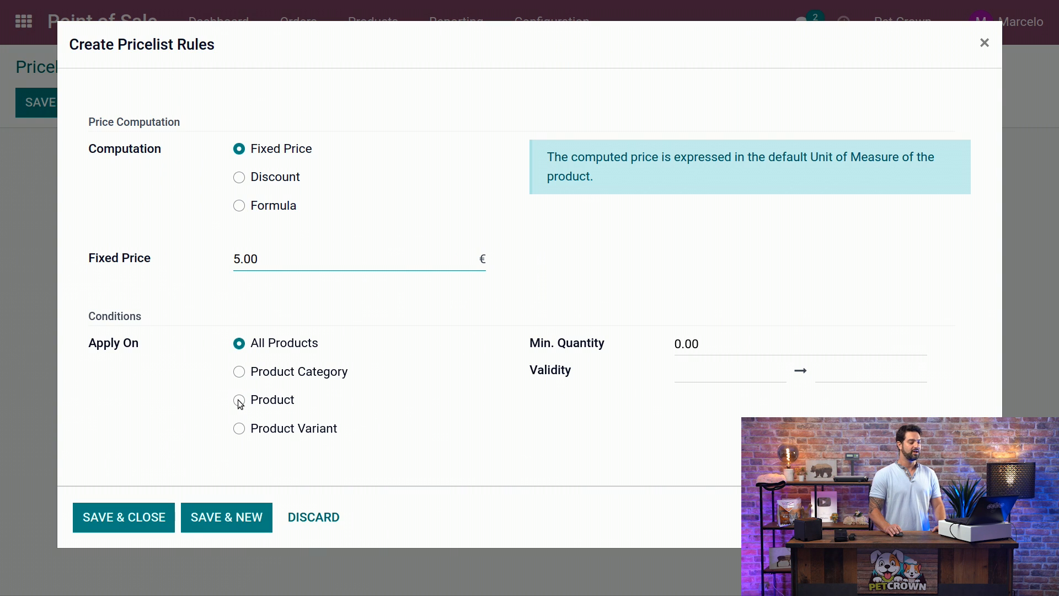
- Save a fixed 5.00 € price rule on product Duck toy friendly and start a new rule
left_click(238, 402)
type("duck toy")
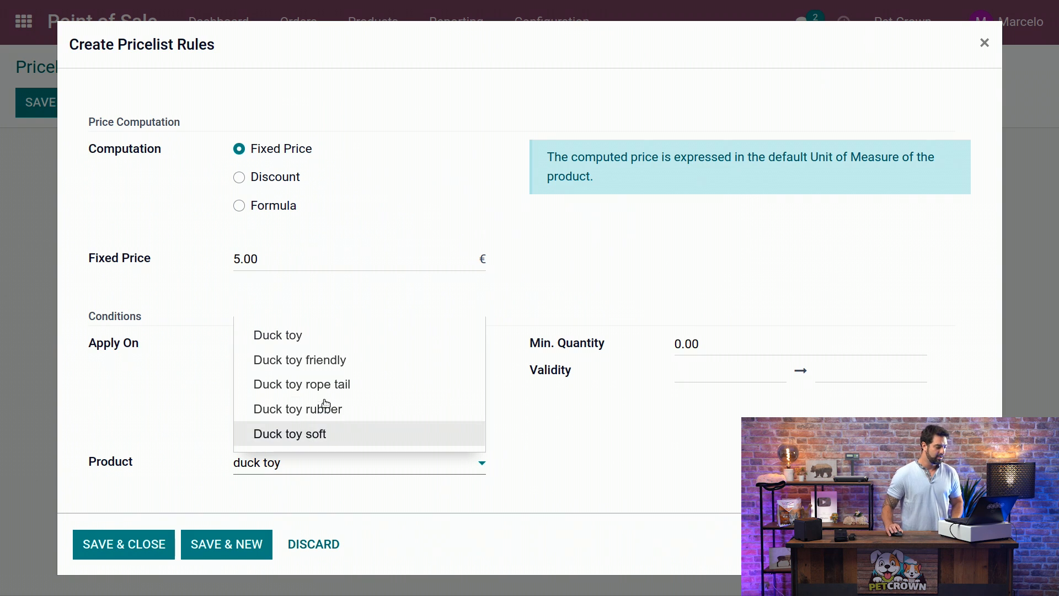
left_click(299, 360)
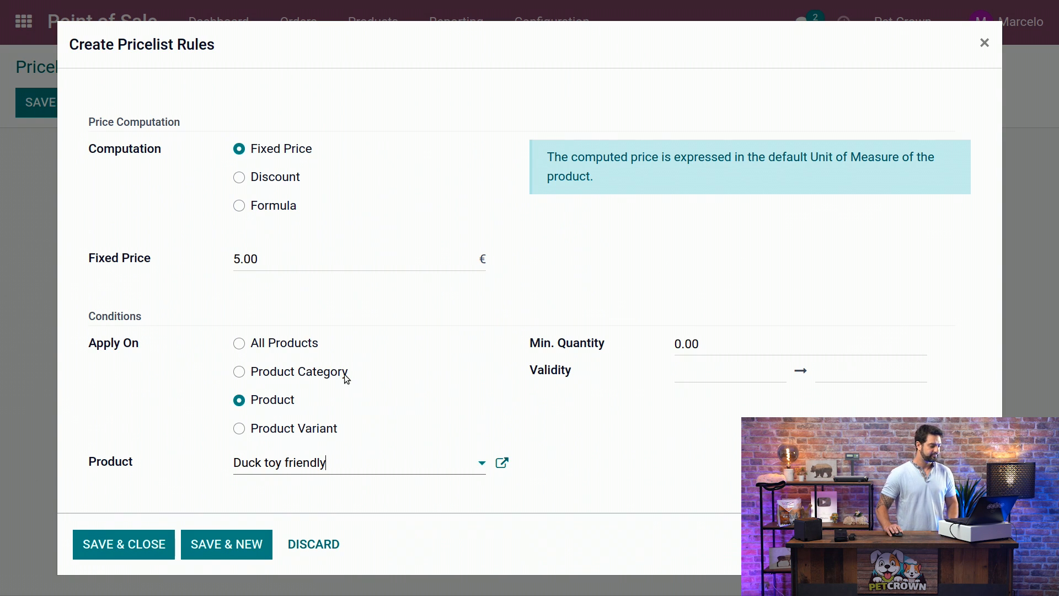
mouse_move(216, 540)
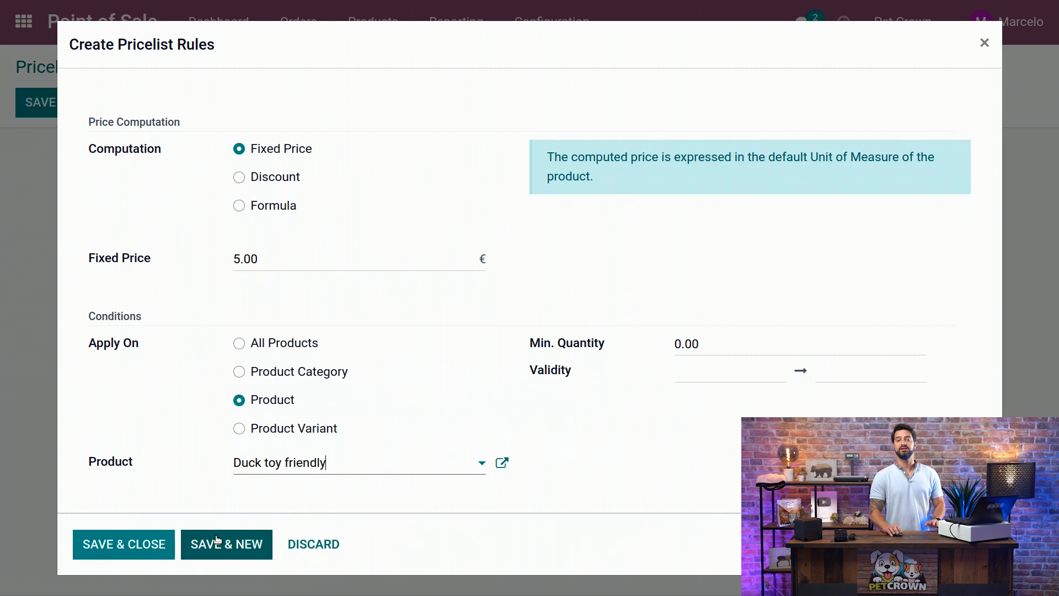
left_click(238, 342)
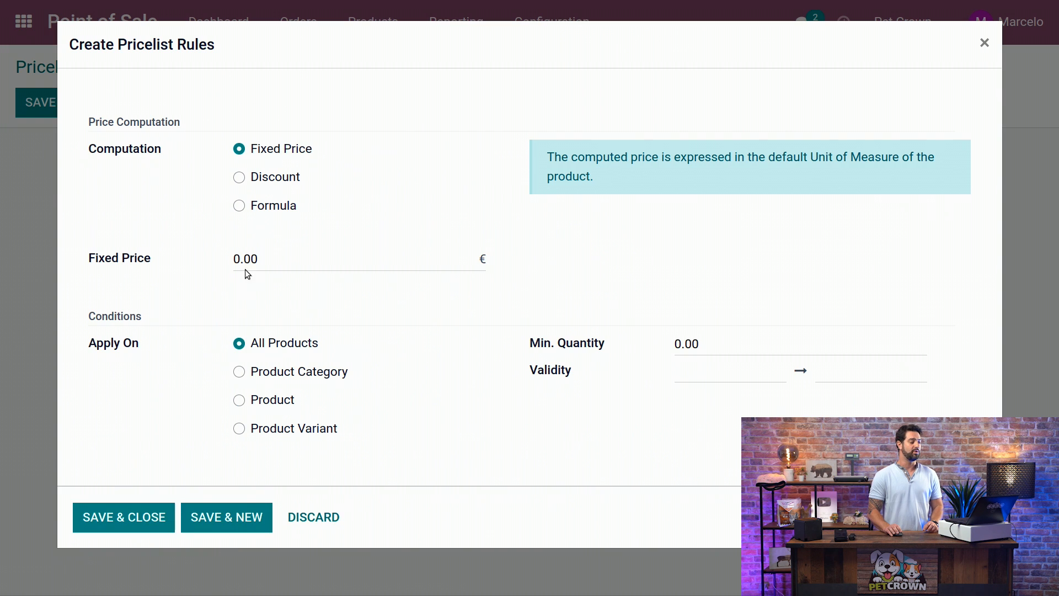
- Save a 50% discount rule on all products from quantity 2 and start a new rule
left_click(238, 177)
type("2")
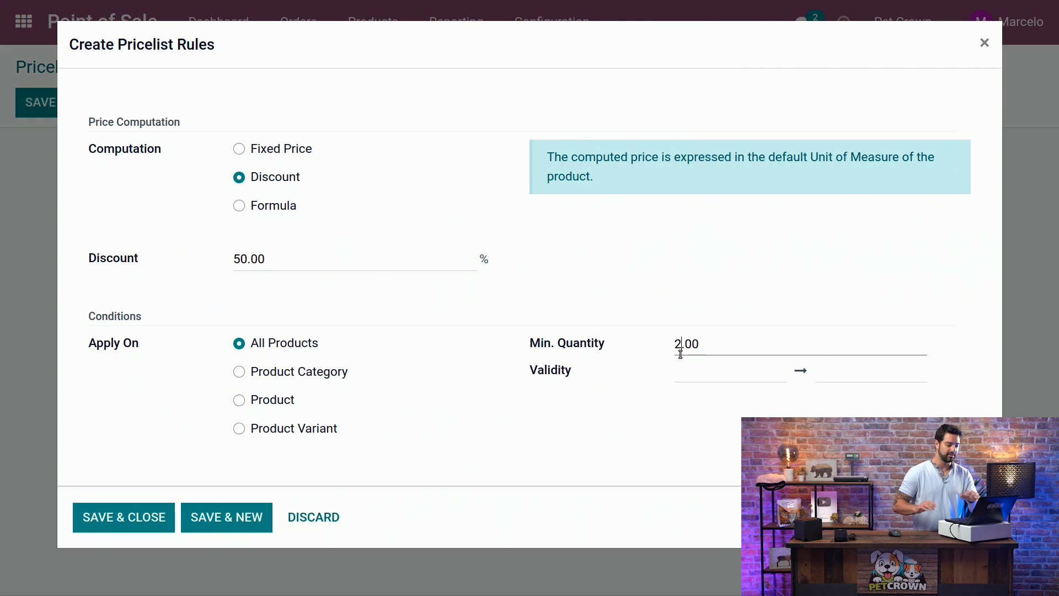
mouse_move(204, 480)
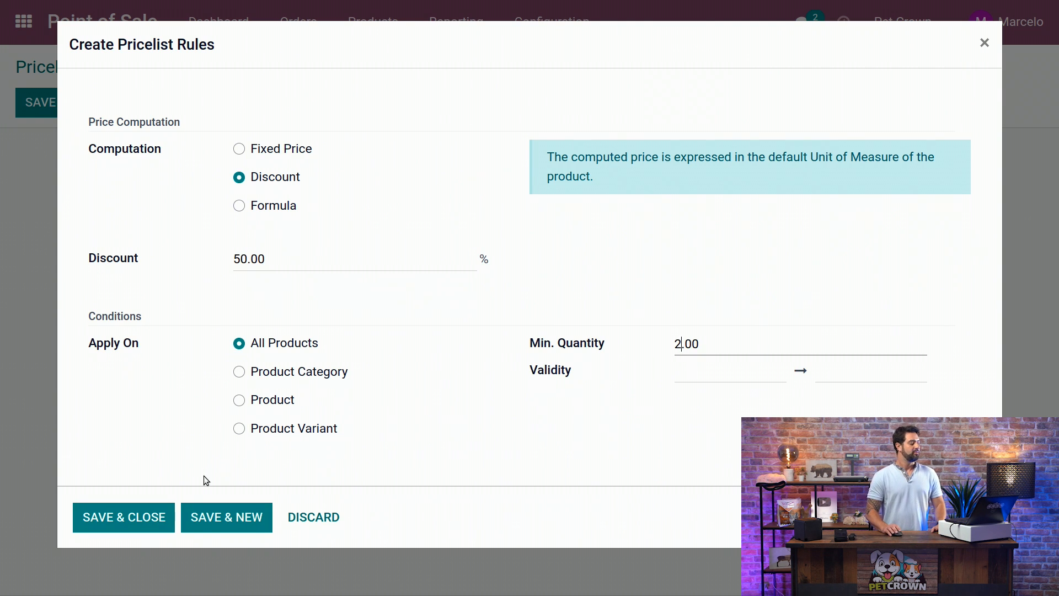
left_click(238, 148)
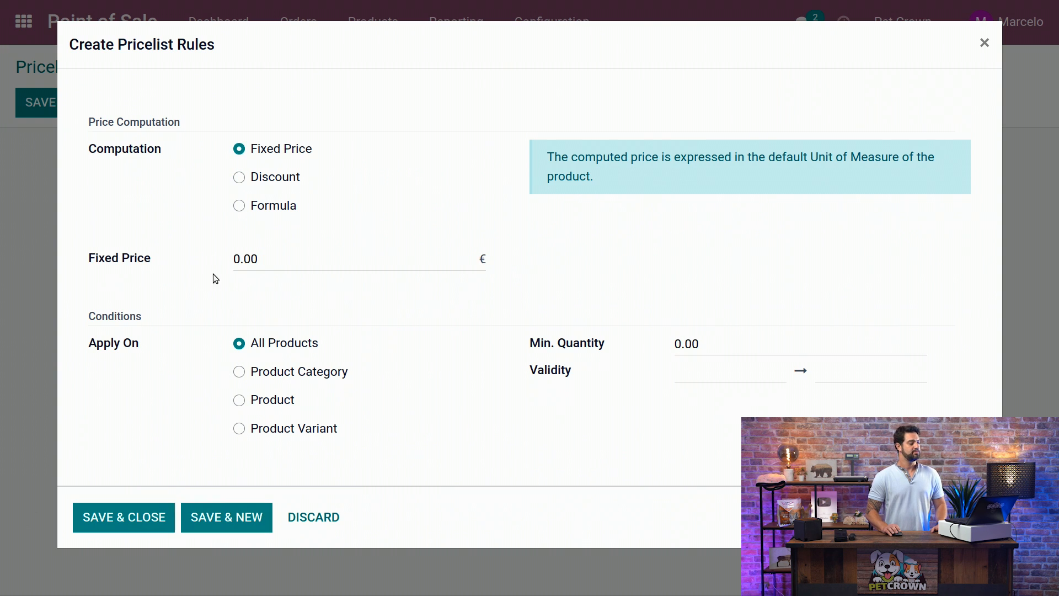
- Save a formula rule: 80% off plus 5 € fee, rounding 0.01, on Duck toy rope tail
left_click(239, 205)
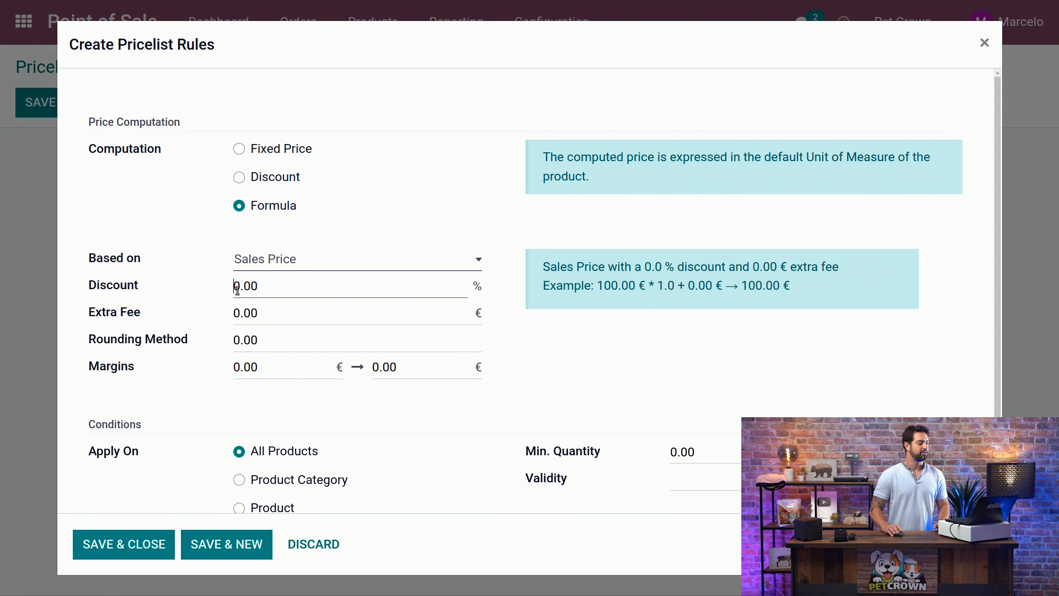
type("80.00")
left_click(358, 341)
type("0.01")
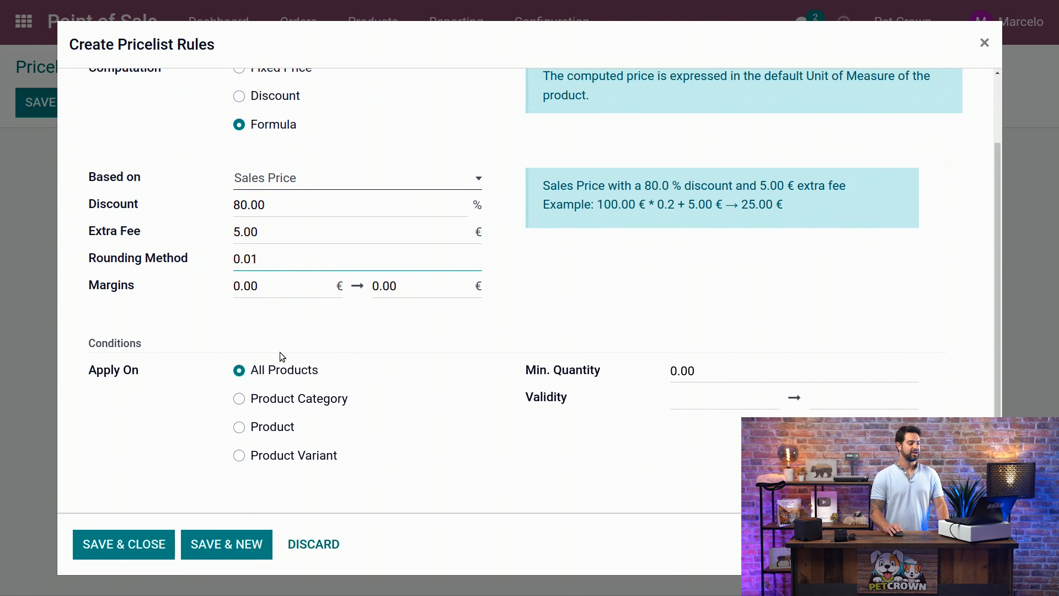
left_click(238, 427)
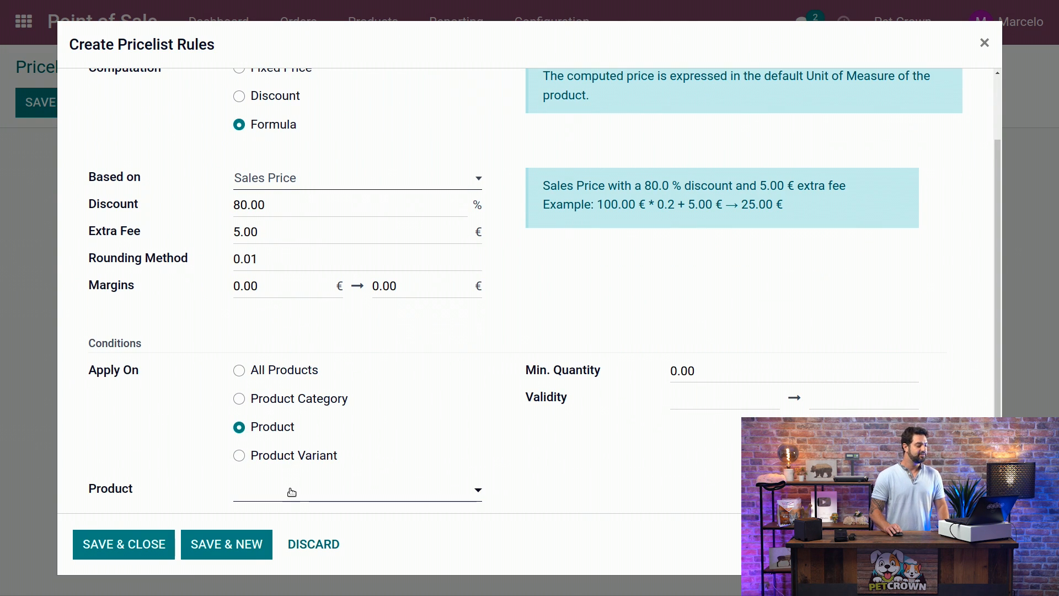
type("duck toy")
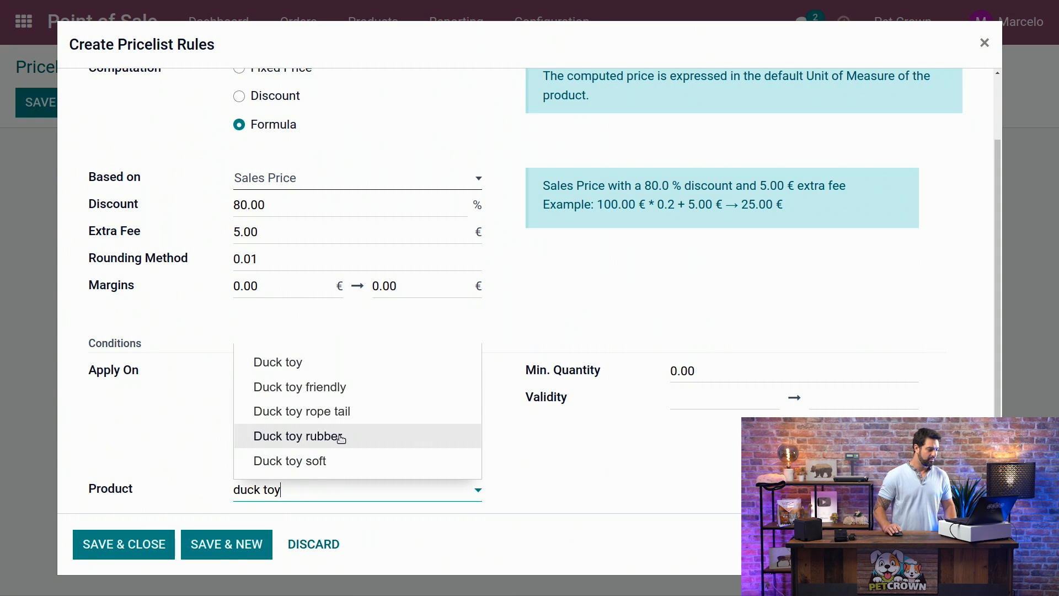
left_click(301, 410)
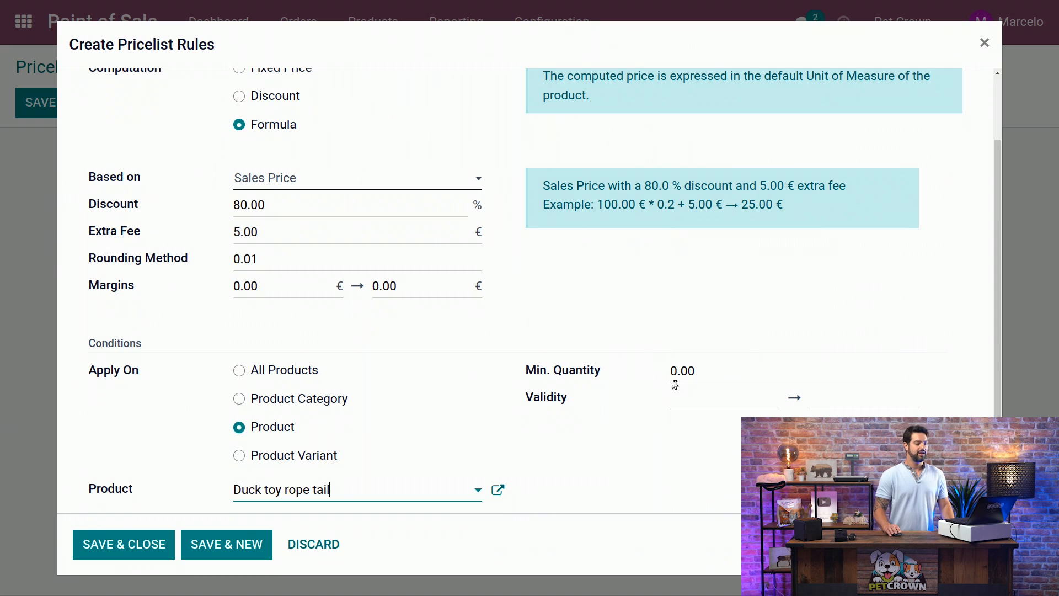
scroll("down", 3)
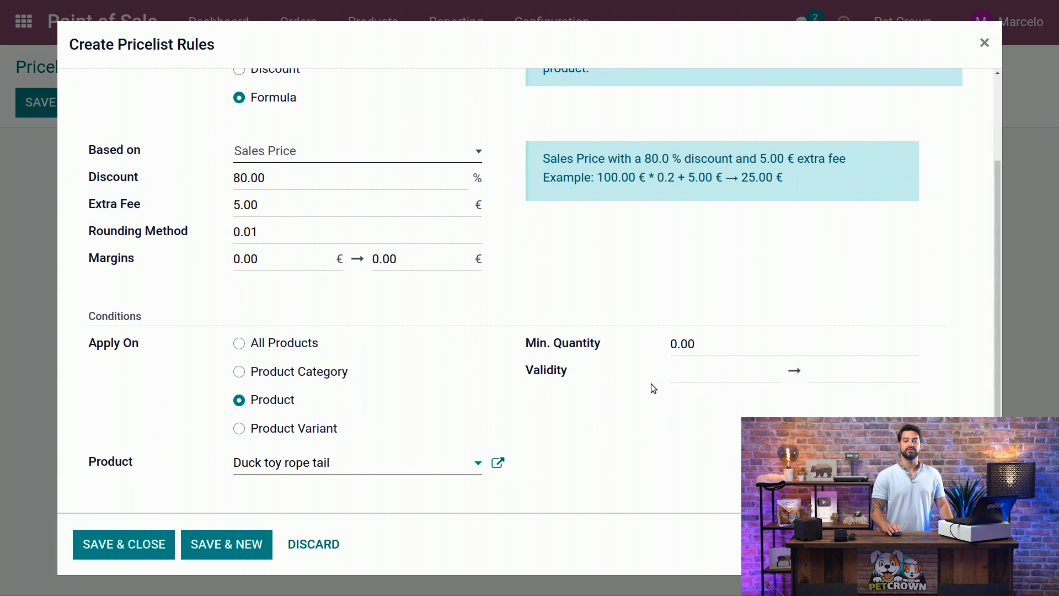
left_click(124, 544)
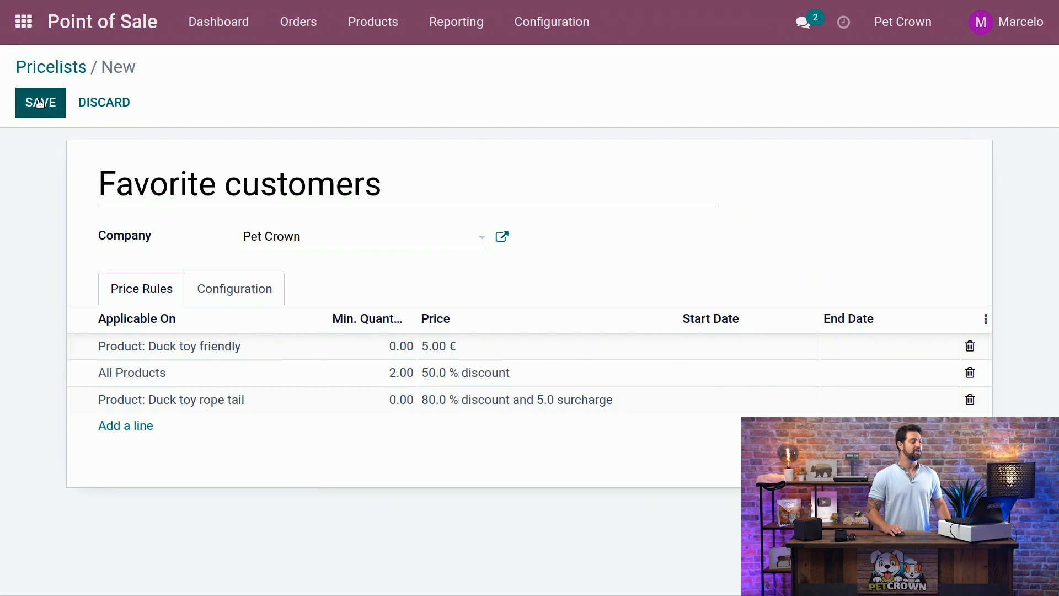
- Save the Favorite customers pricelist and go back to the Point of Sale dashboard
left_click(40, 102)
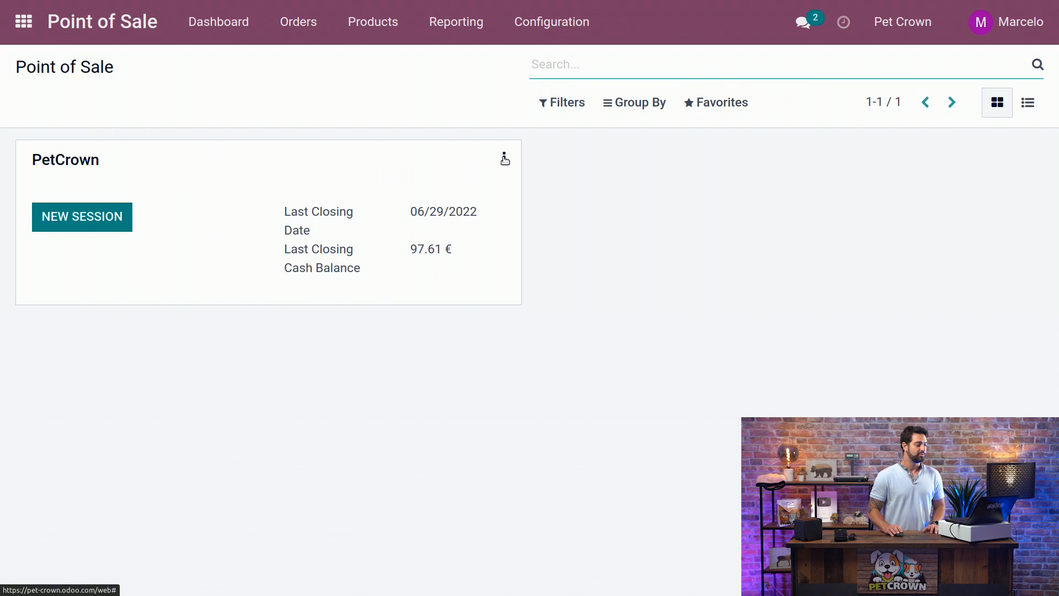
- In PetCrown shop settings, enable Advanced Pricelists with Favorite customers (EUR) available
left_click(504, 157)
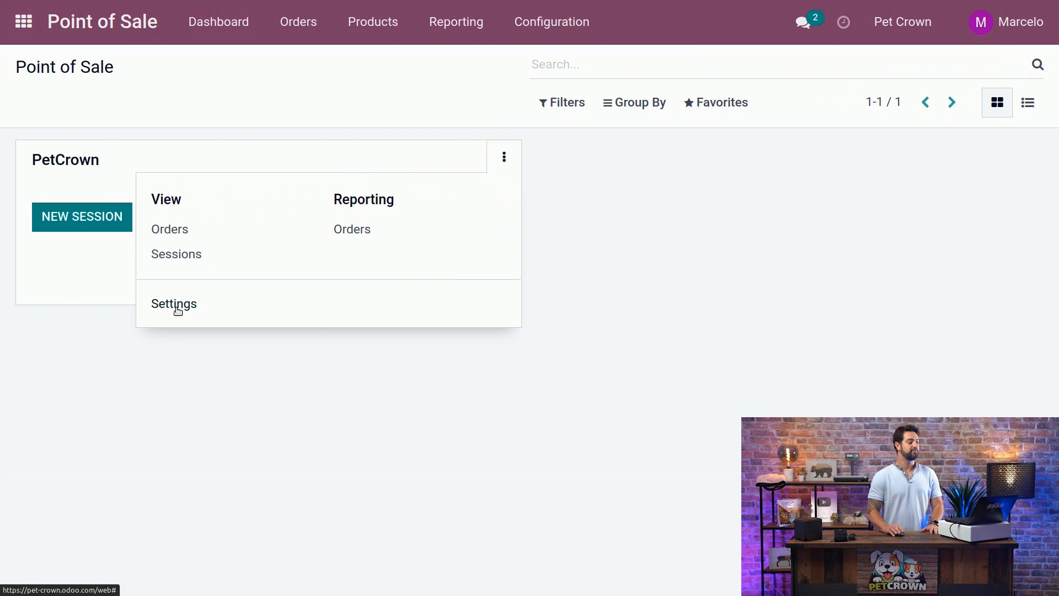
left_click(175, 304)
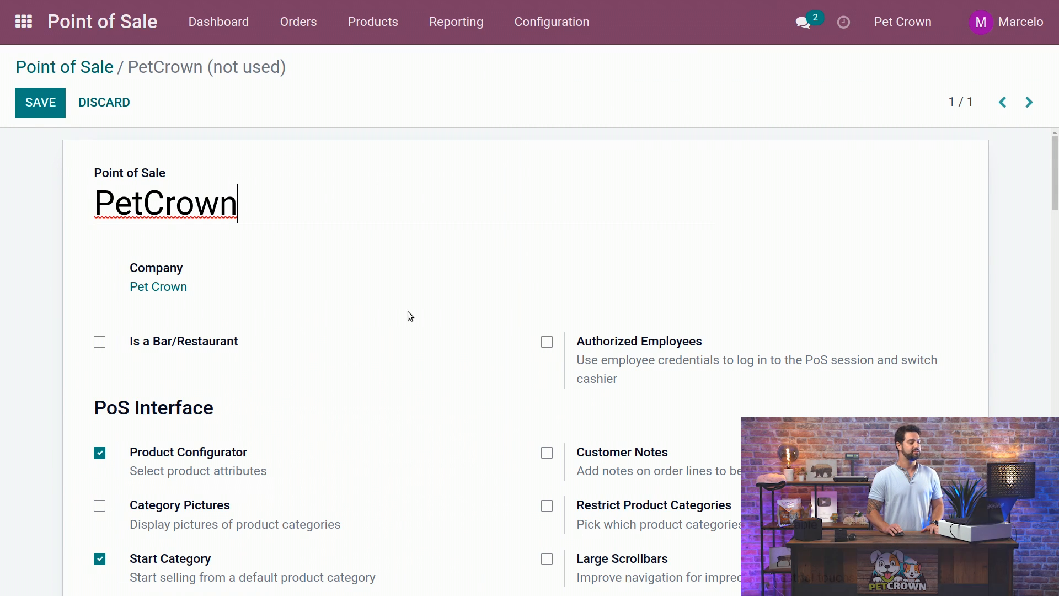
scroll("down", 3)
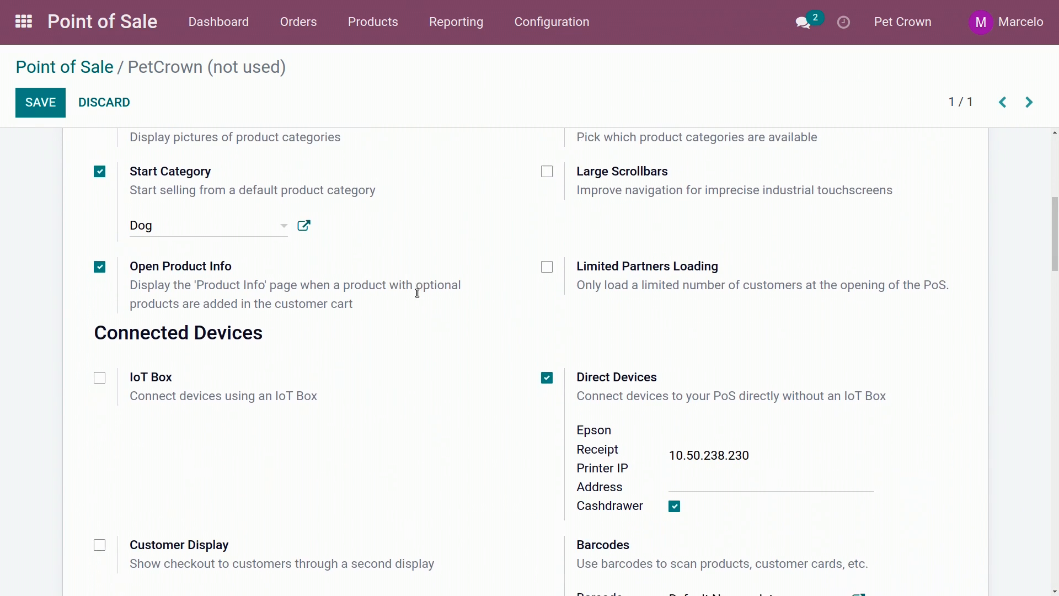
scroll("down", 3)
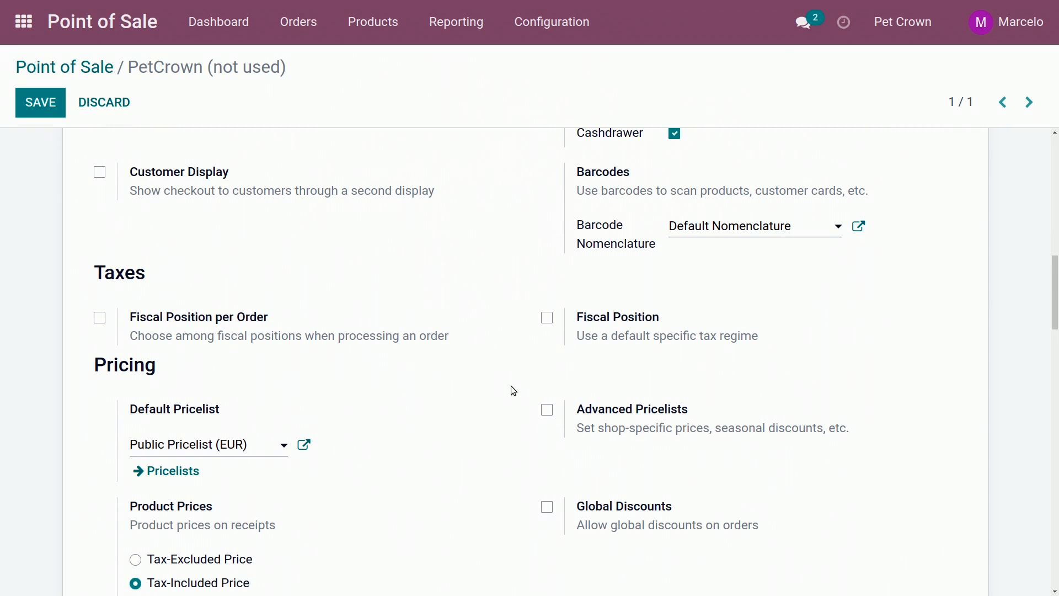
left_click(547, 409)
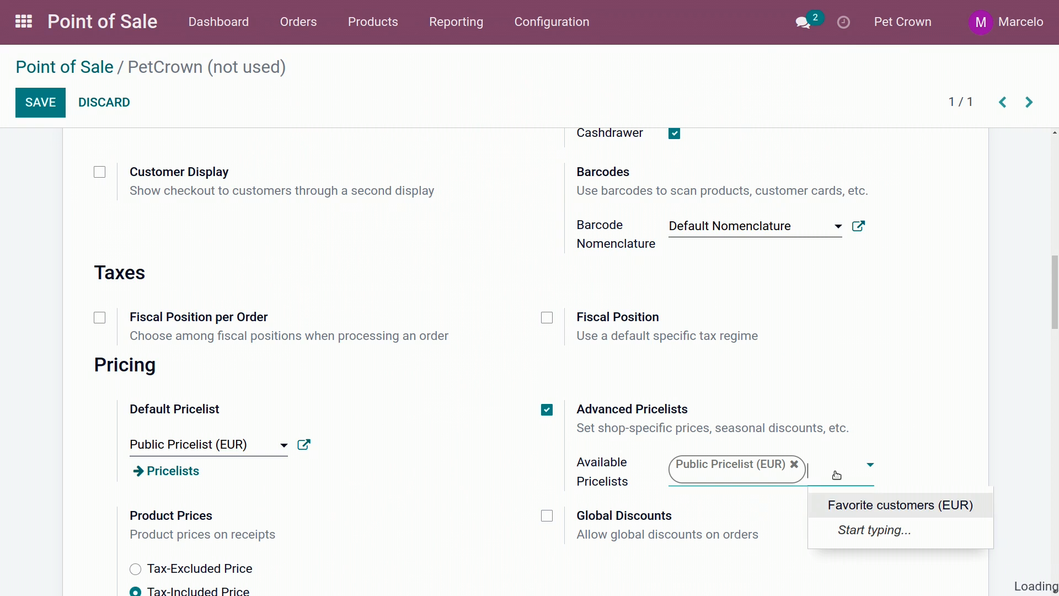
left_click(899, 505)
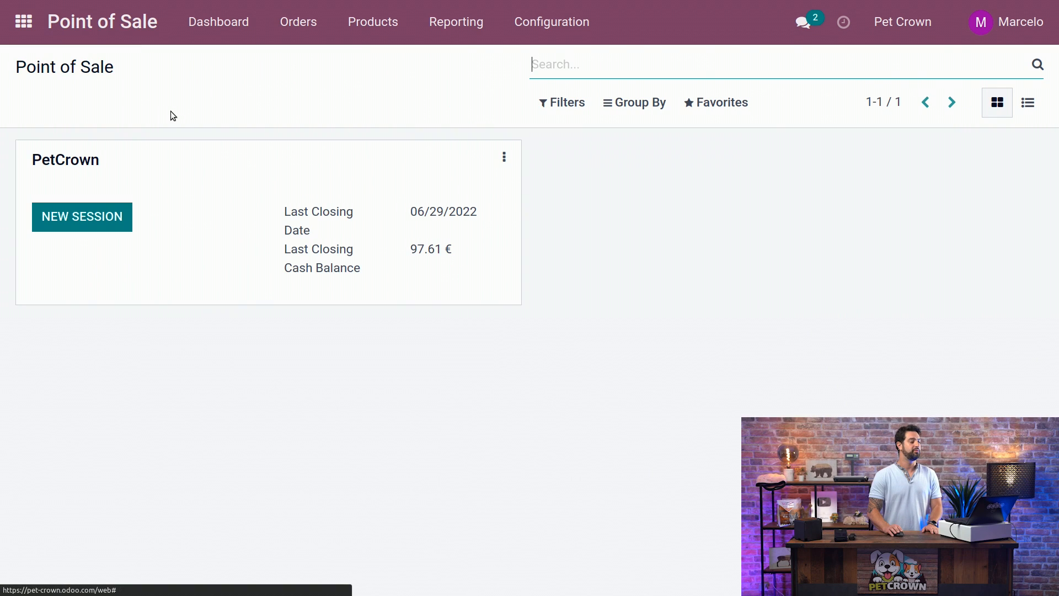
mouse_move(326, 389)
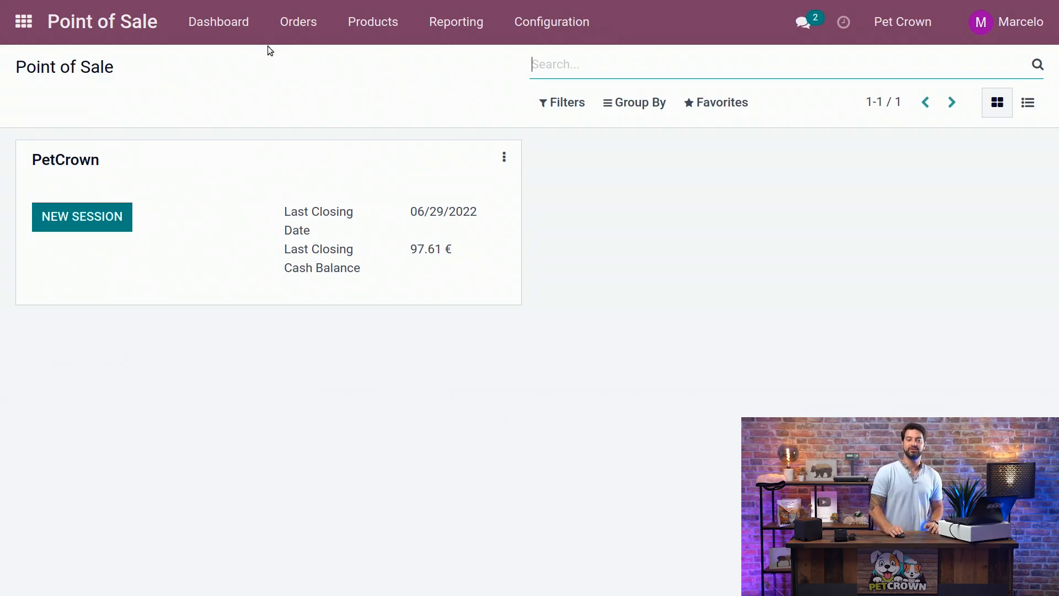
- Find customer Loredana under Orders > Customers and edit her record
left_click(297, 21)
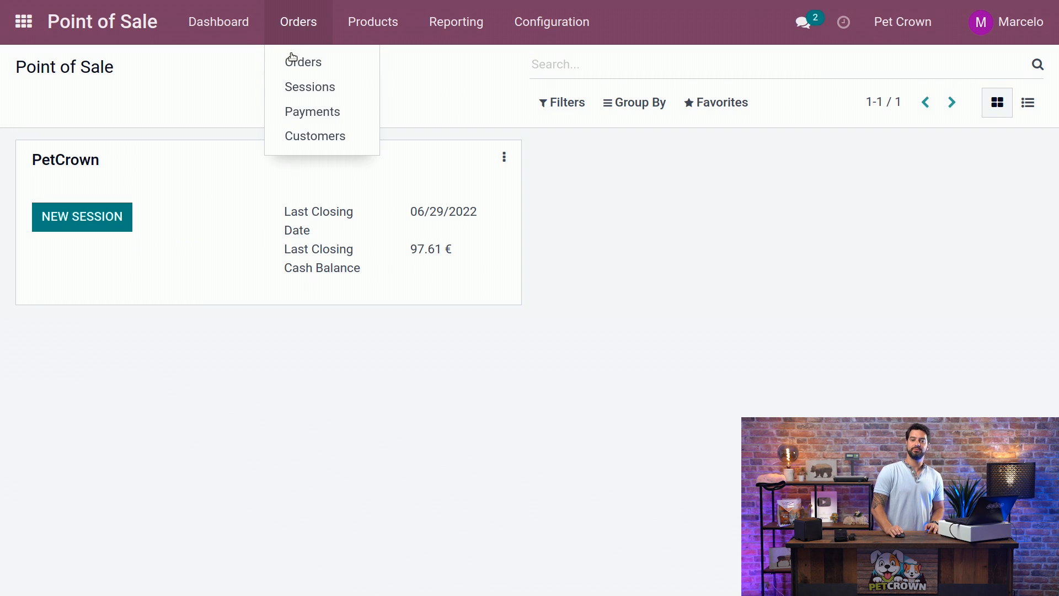
left_click(315, 137)
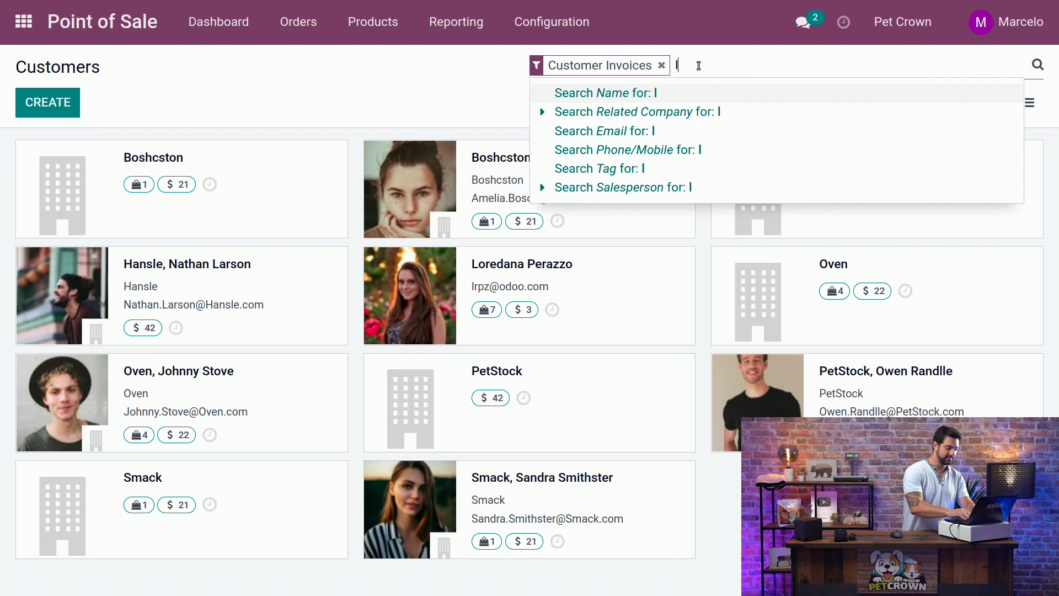
type("loreda")
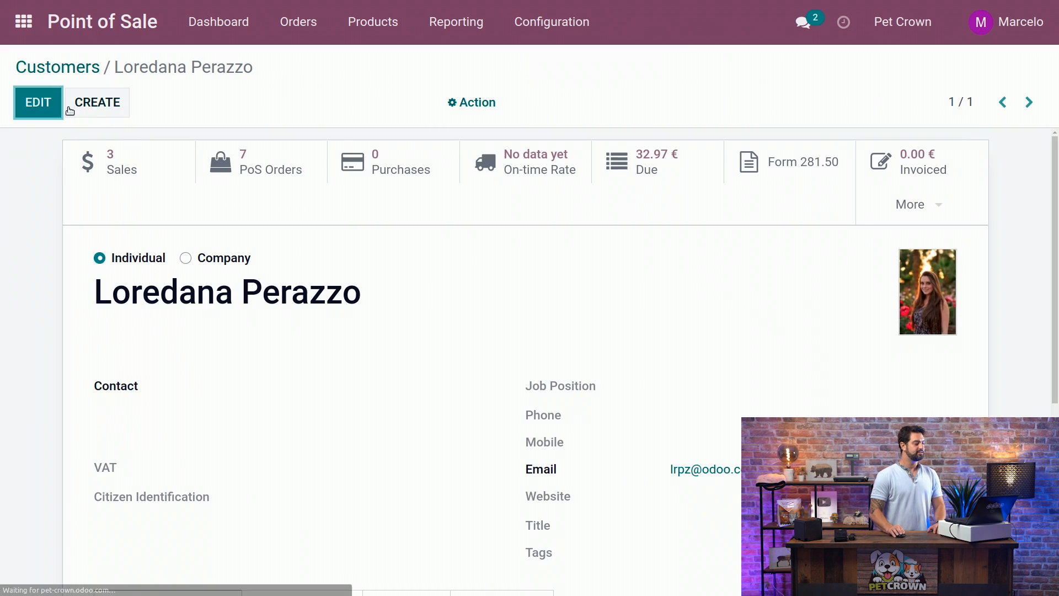
left_click(39, 101)
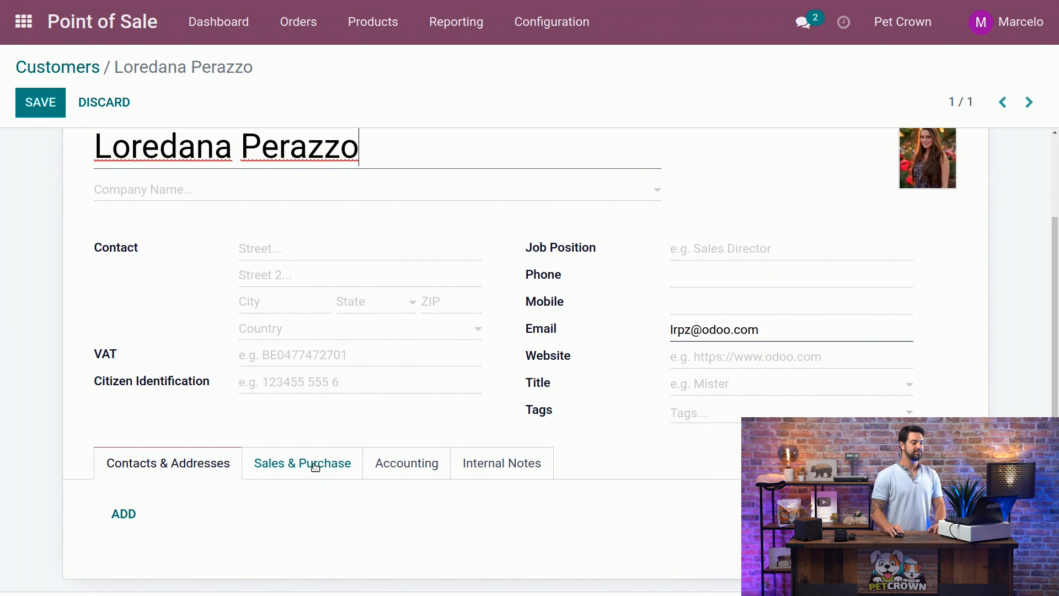
- Set her Sales & Purchase pricelist to Favorite customers (EUR) and save
left_click(301, 462)
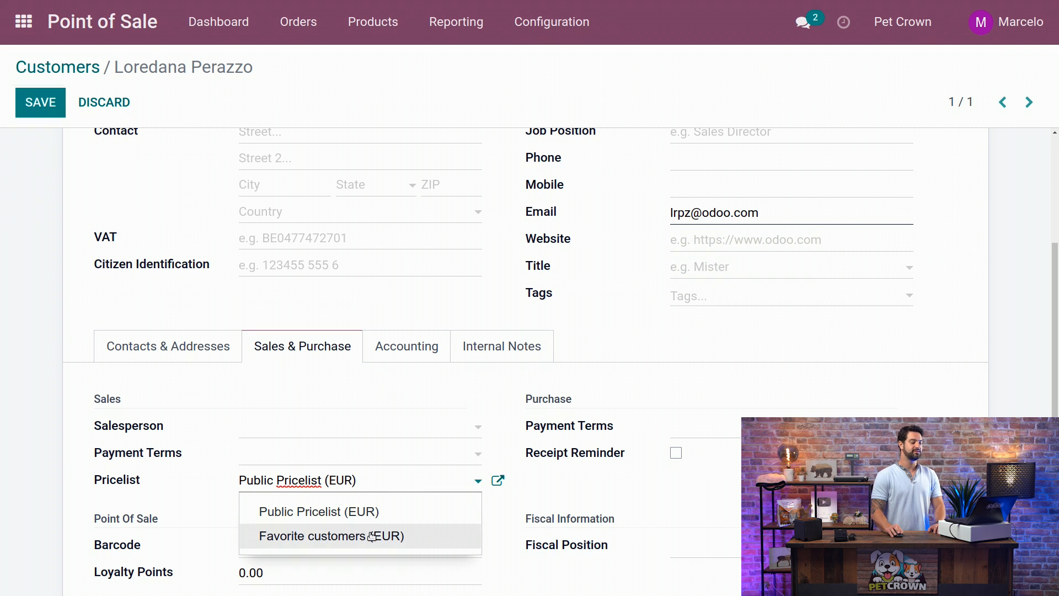
left_click(329, 536)
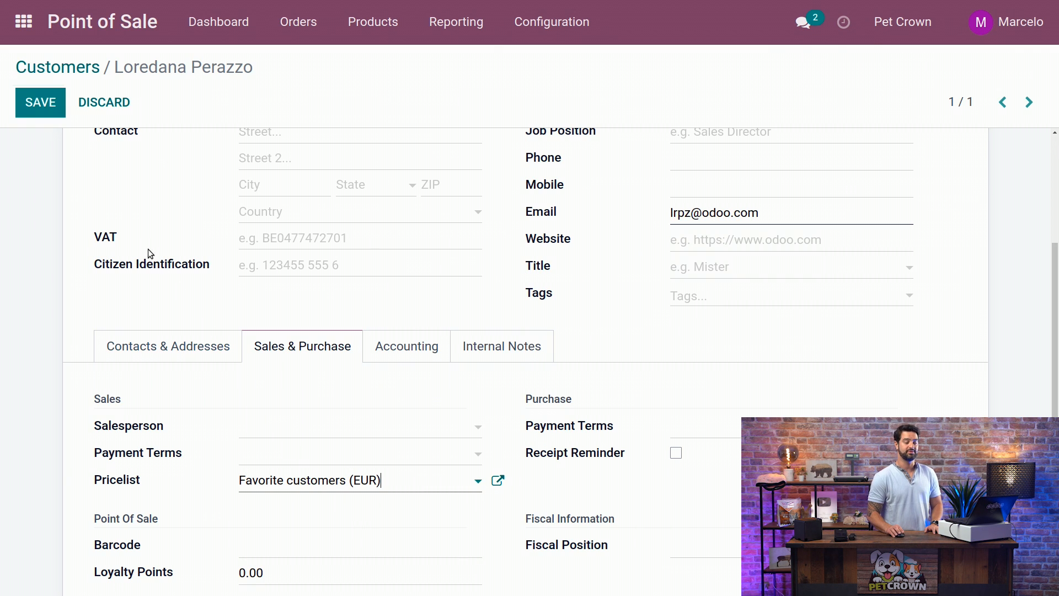
left_click(40, 101)
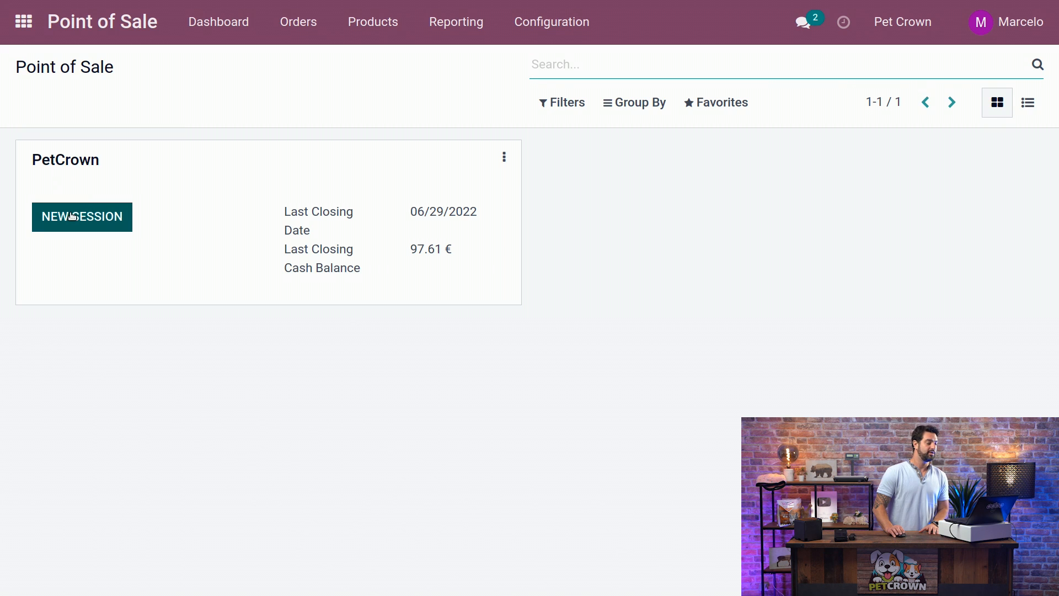
- In a new PetCrown session, ring up Duck toy friendly, Duck toy rope tail and two Duck toys
left_click(82, 216)
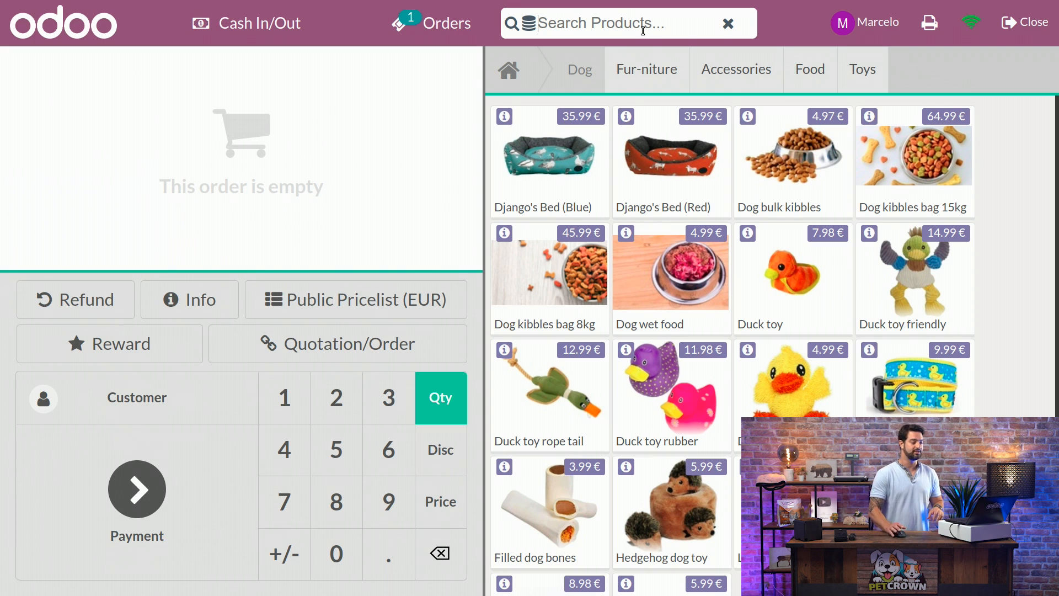
type("duck")
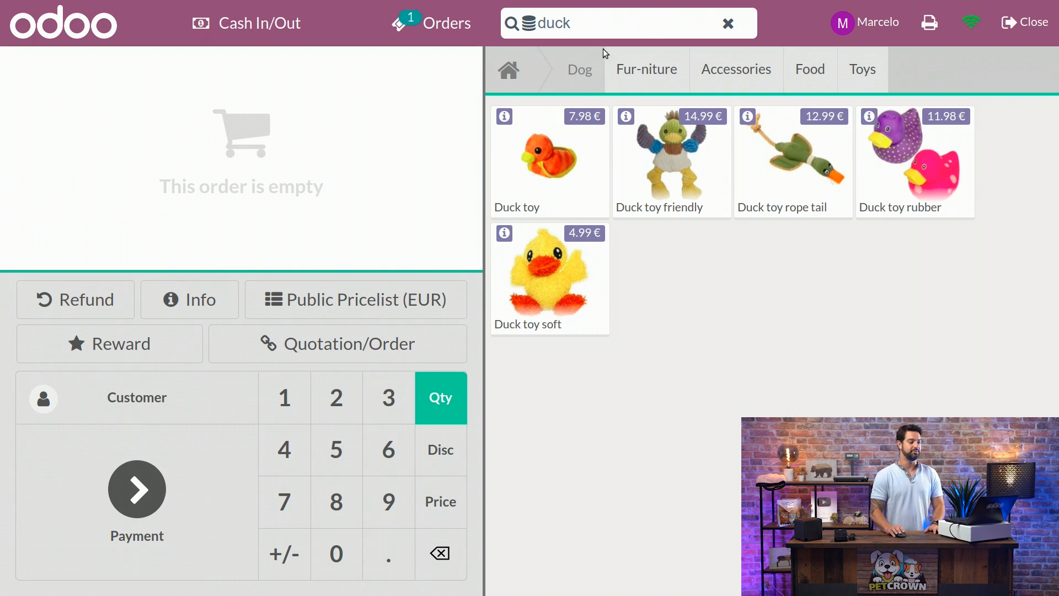
left_click(670, 159)
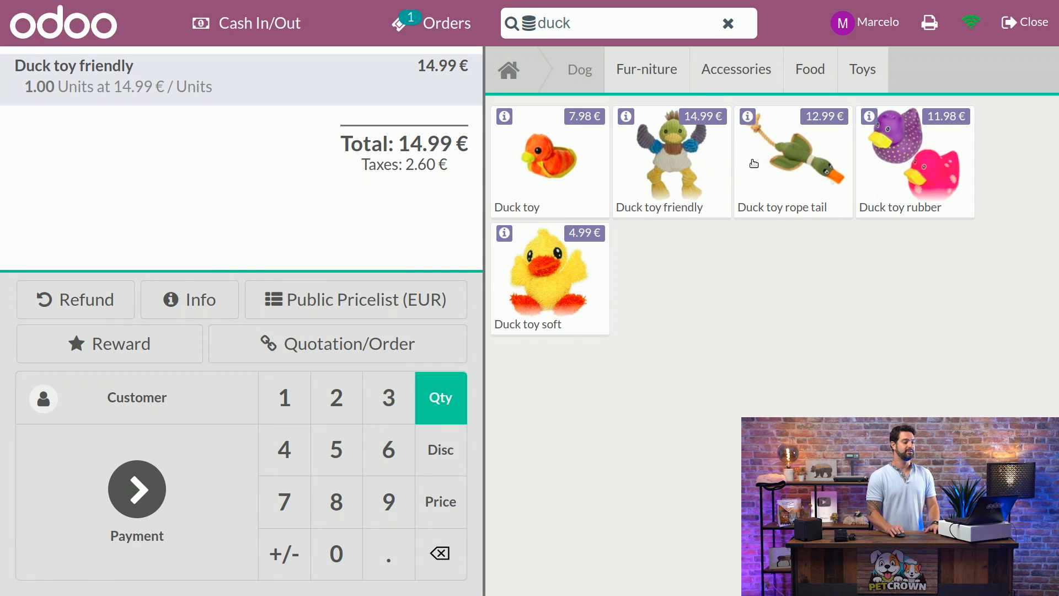
left_click(792, 156)
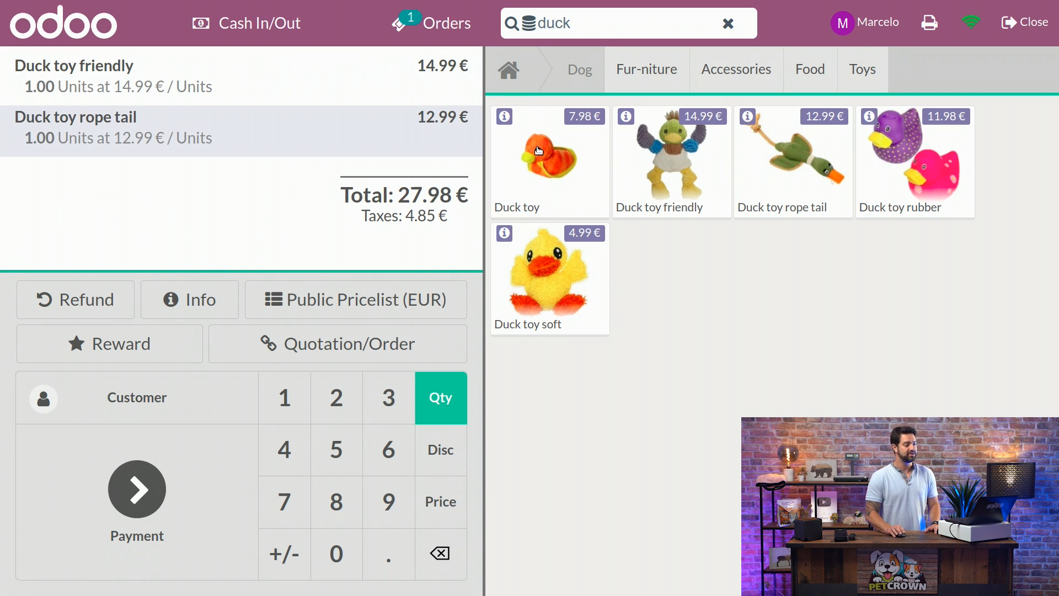
left_click(548, 160)
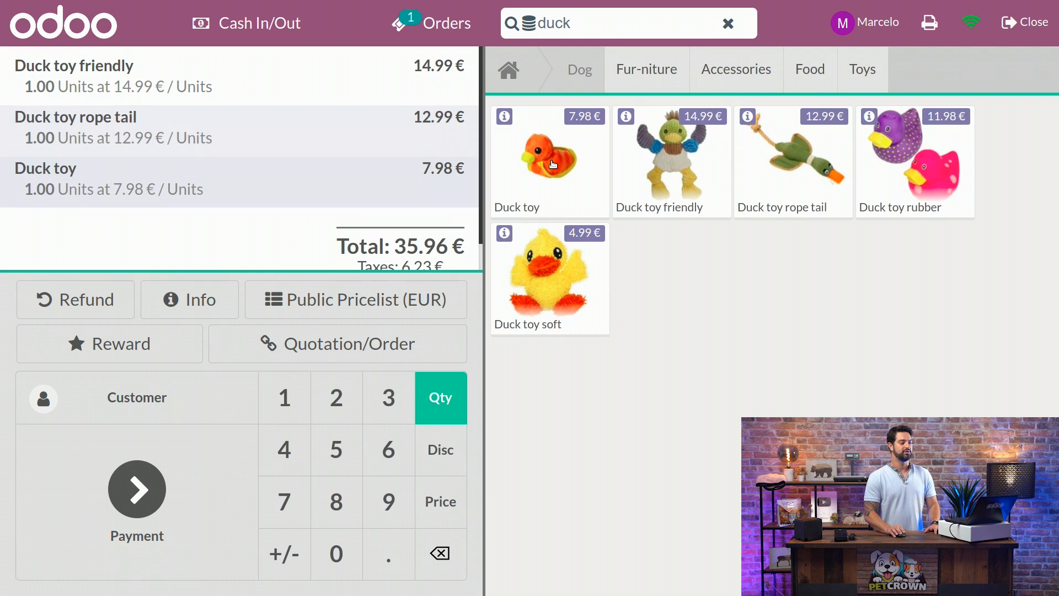
left_click(549, 161)
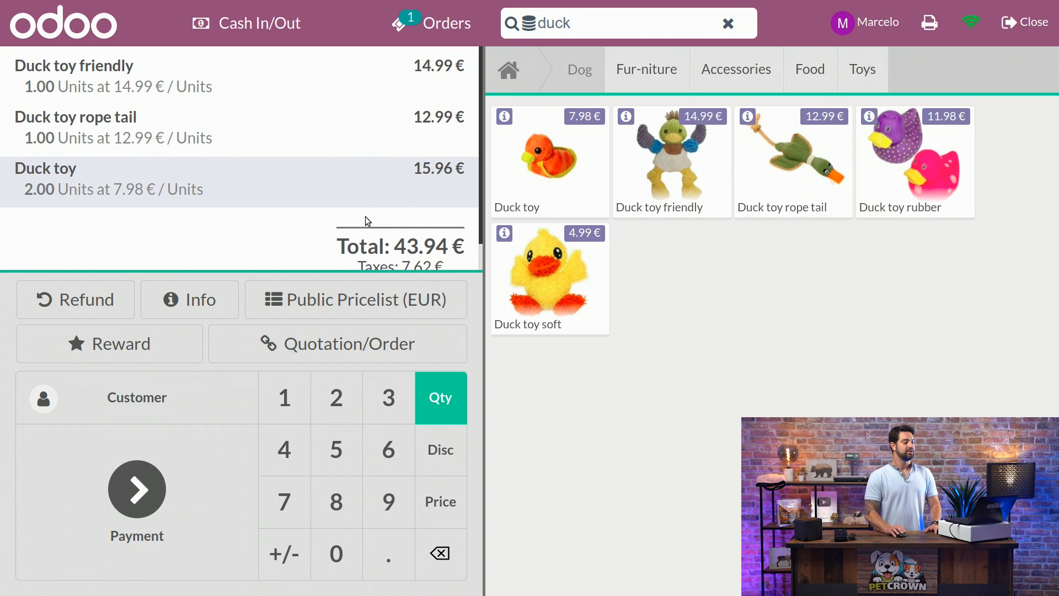
mouse_move(311, 298)
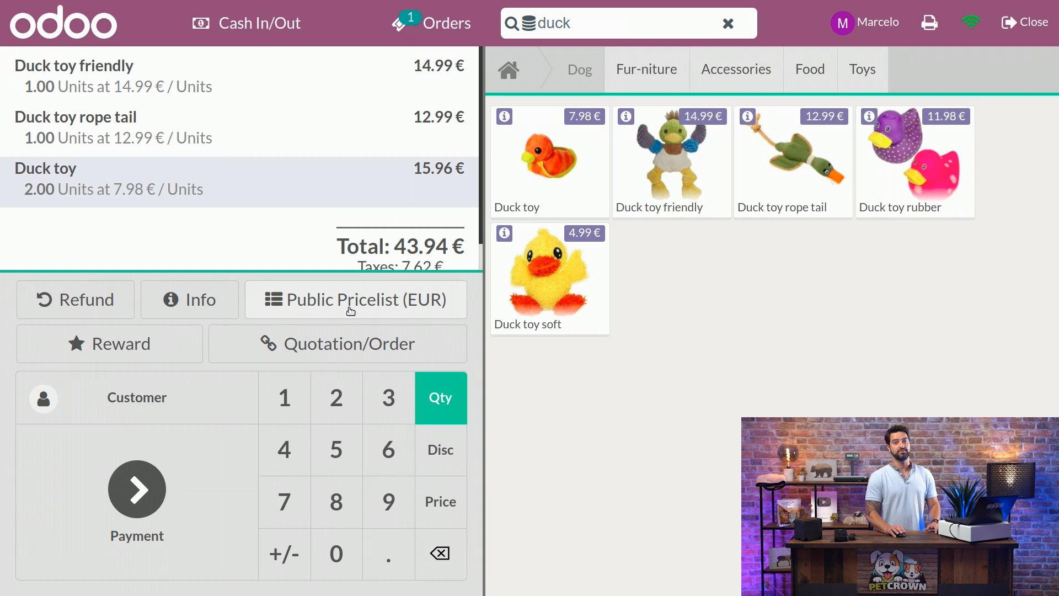
mouse_move(360, 304)
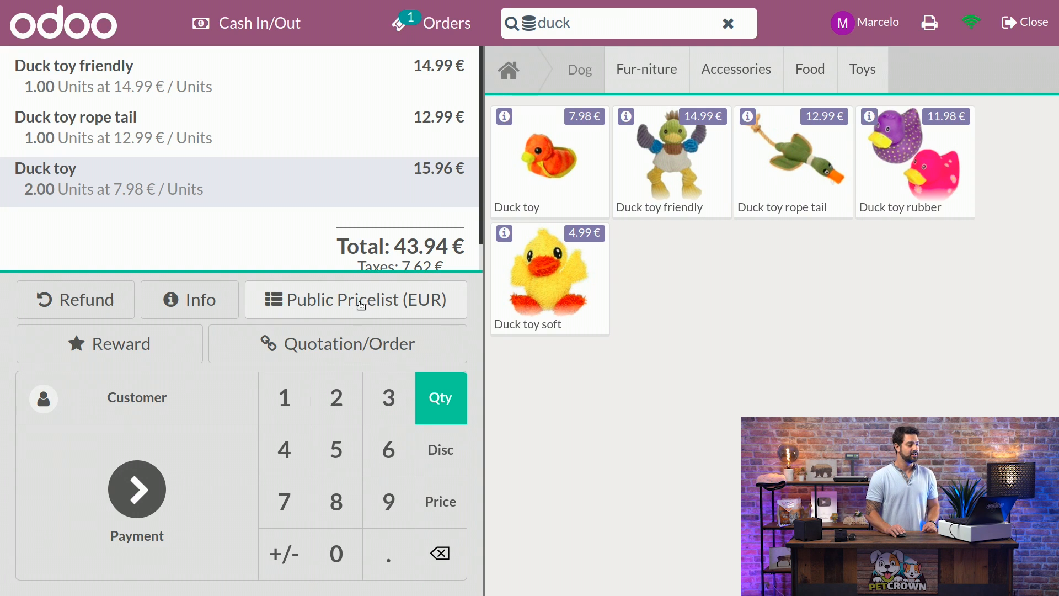
- Switch the duck toy order to the Favorite customers pricelist, cutting the total to 20.58 €
left_click(364, 300)
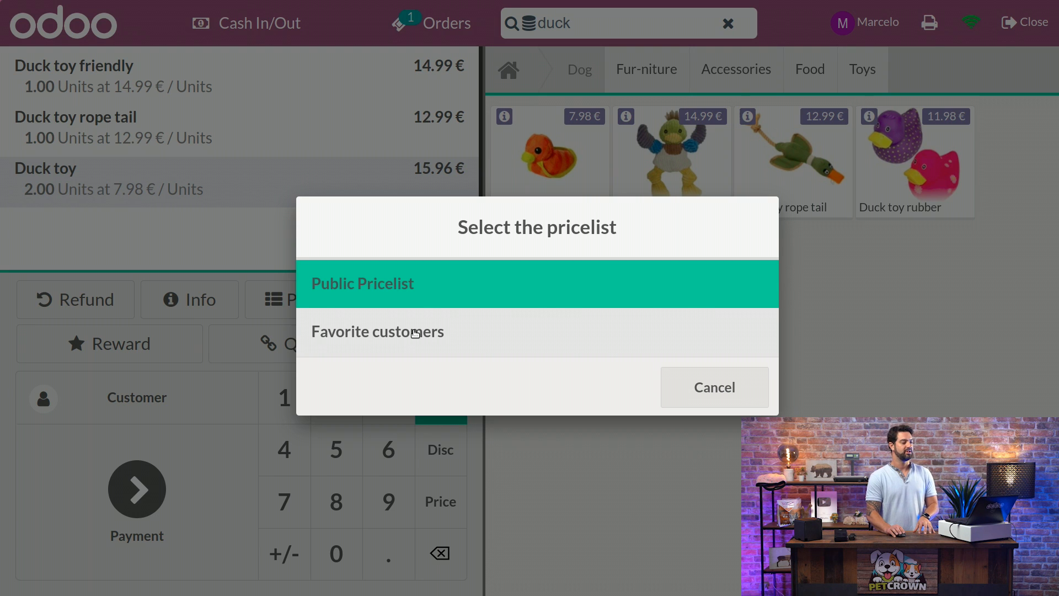
left_click(377, 331)
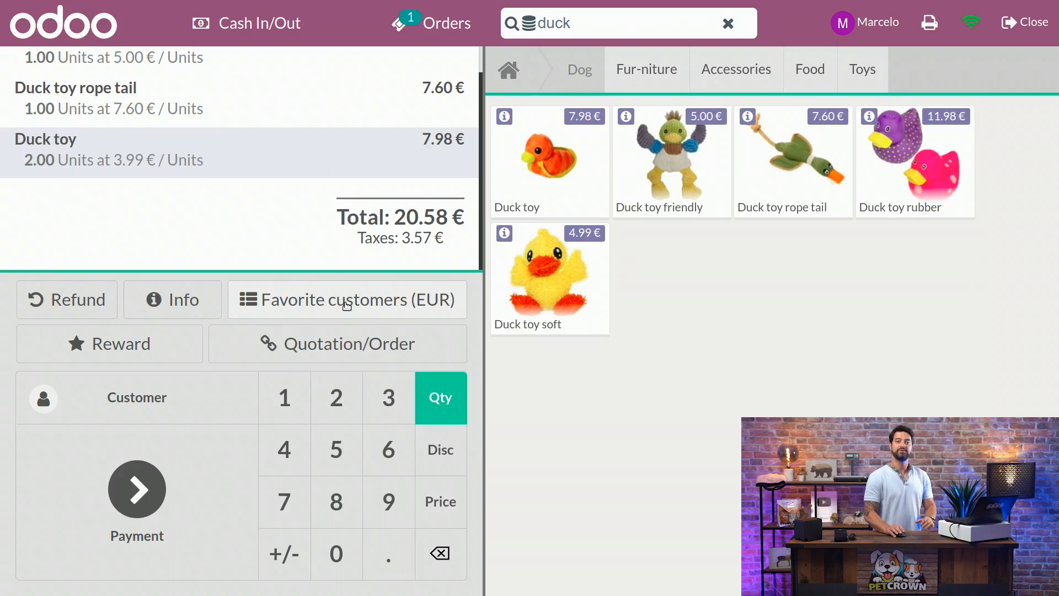
left_click(346, 300)
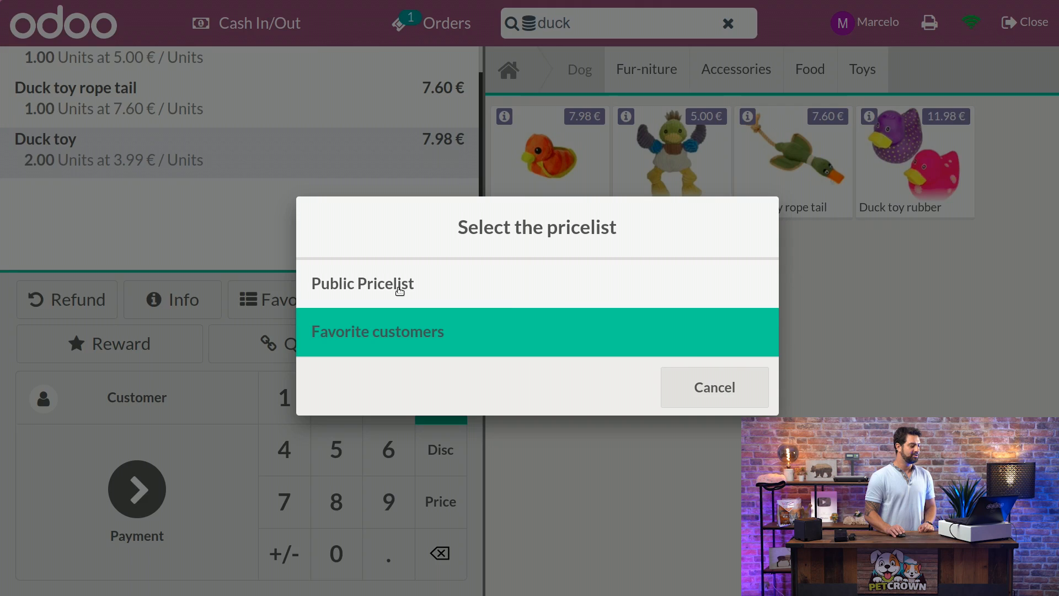
- Dismiss the pricelist dialog and search 'lo' to attach the discounted customer to the order
left_click(362, 283)
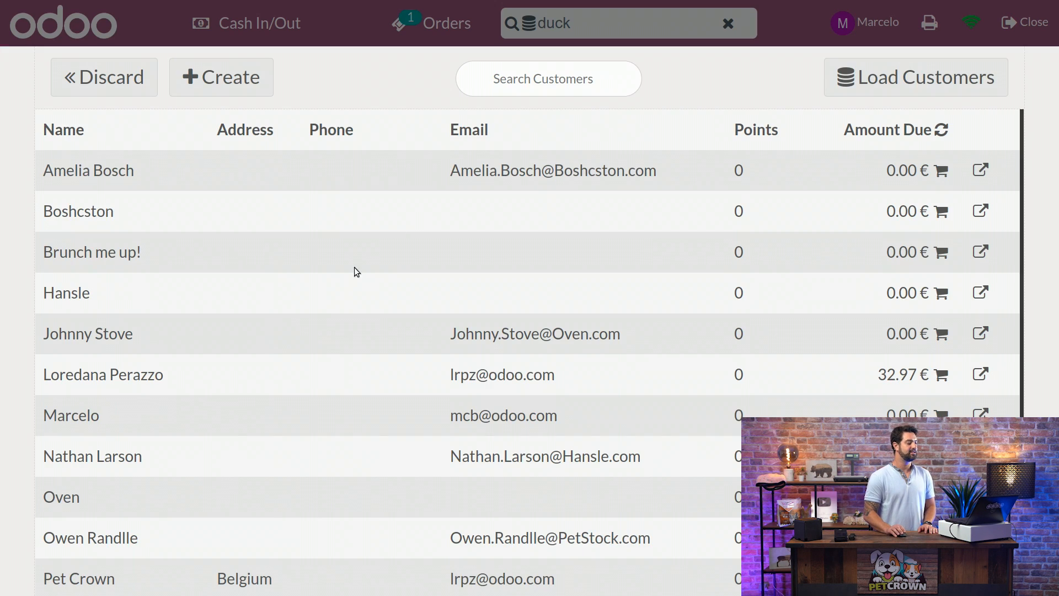
type("lo")
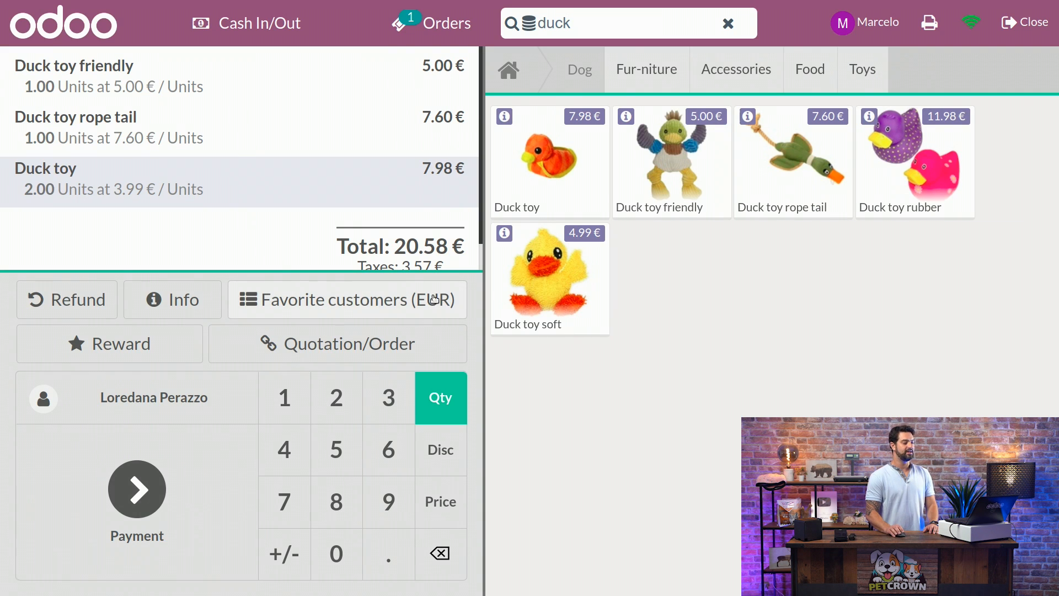
mouse_move(326, 285)
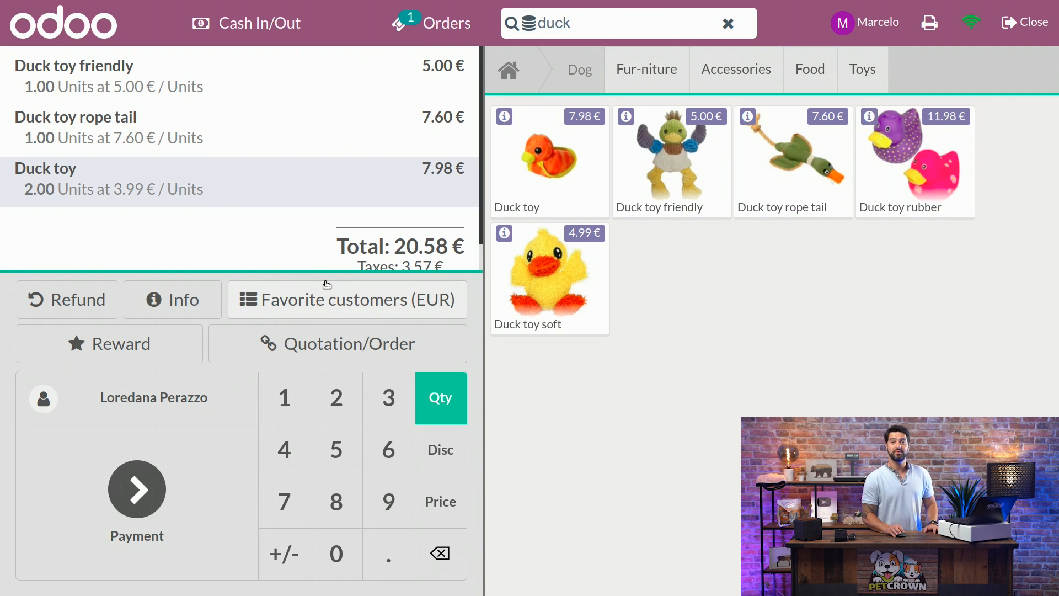